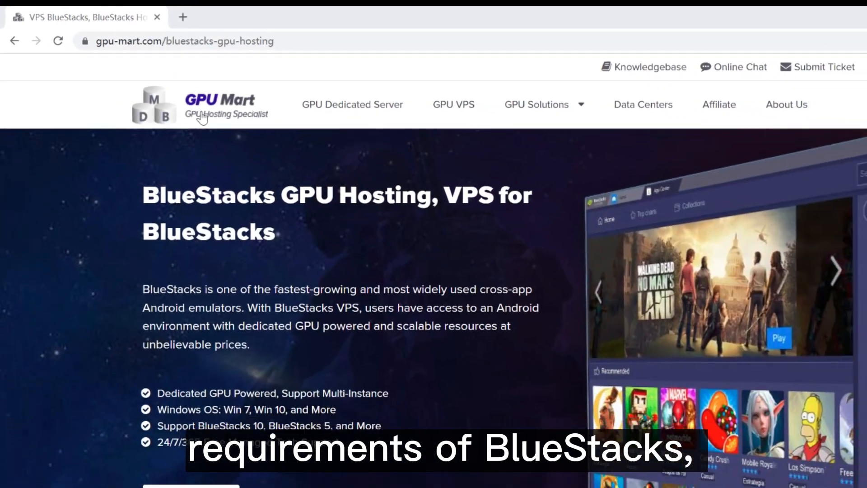
Scroll the GPU Mart page down to the BlueStacks GPU server plans, Lite GT730 to Basic GTX 1650
scroll(down, 3)
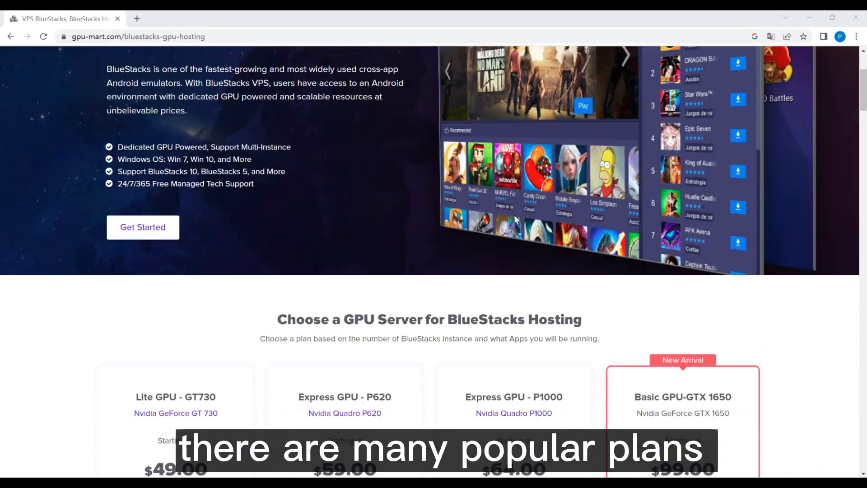
scroll(down, 3)
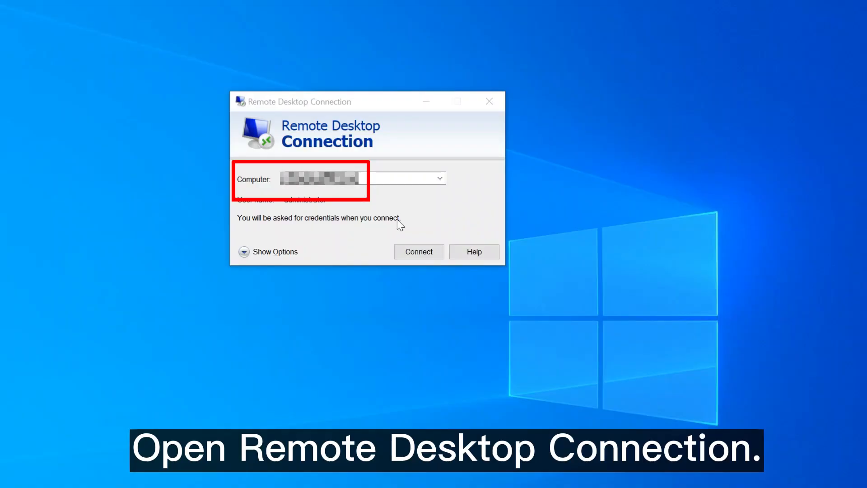
Connect Remote Desktop to 192.168.1.1 with the administrator credentials and accept the certificate prompt
text(192.168.1.1)
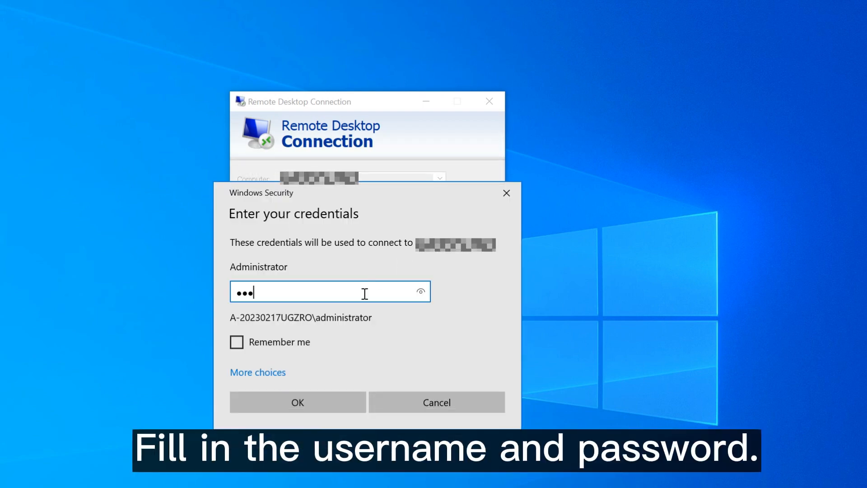
click(297, 401)
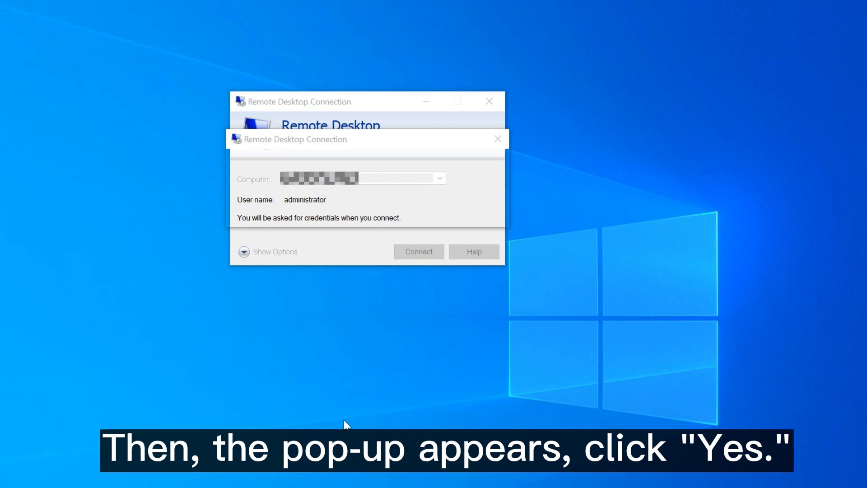
click(418, 252)
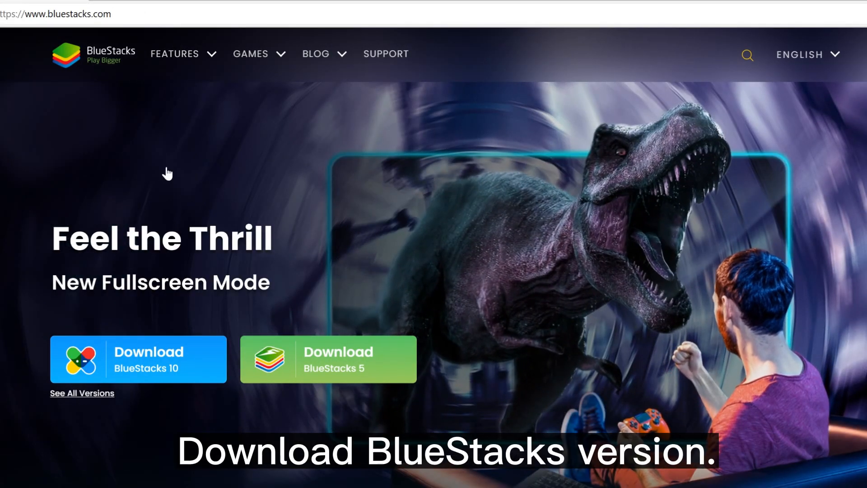
mouse_move(176, 357)
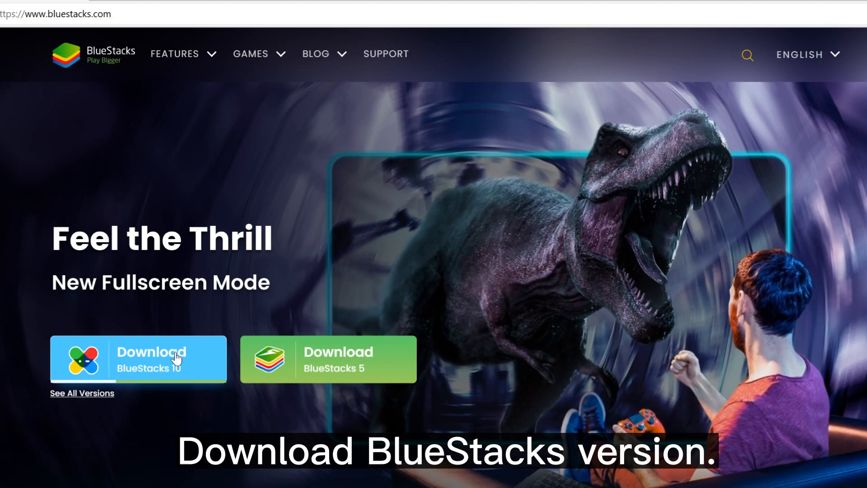
Download the BlueStacks 10 installer from bluestacks.com and run it from Downloads
click(137, 358)
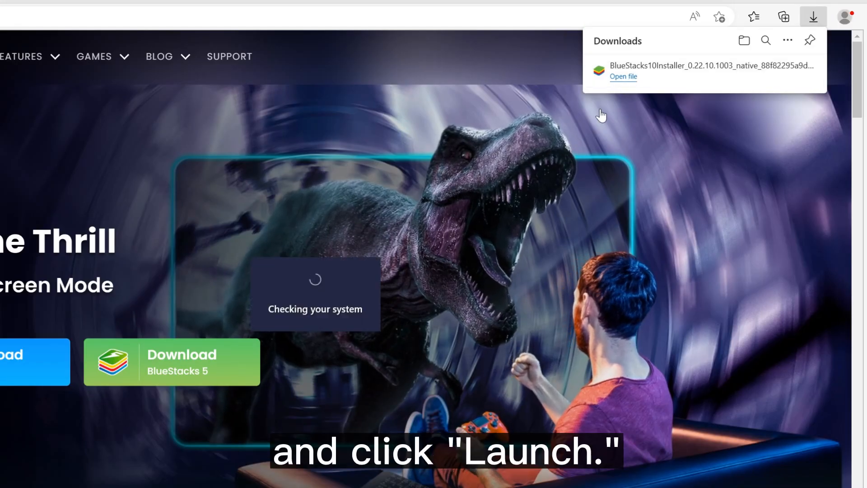
click(623, 76)
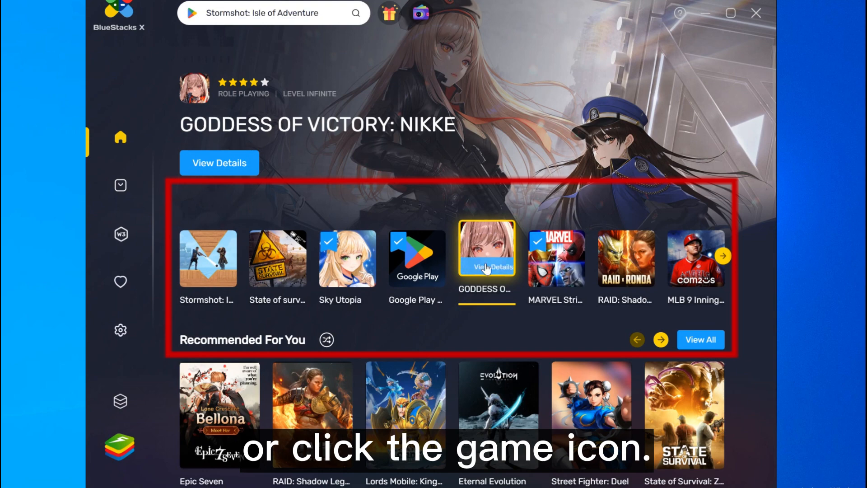
Install GODDESS OF VICTORY: NIKKE from its Google Play listing inside the BlueStacks app player
click(486, 257)
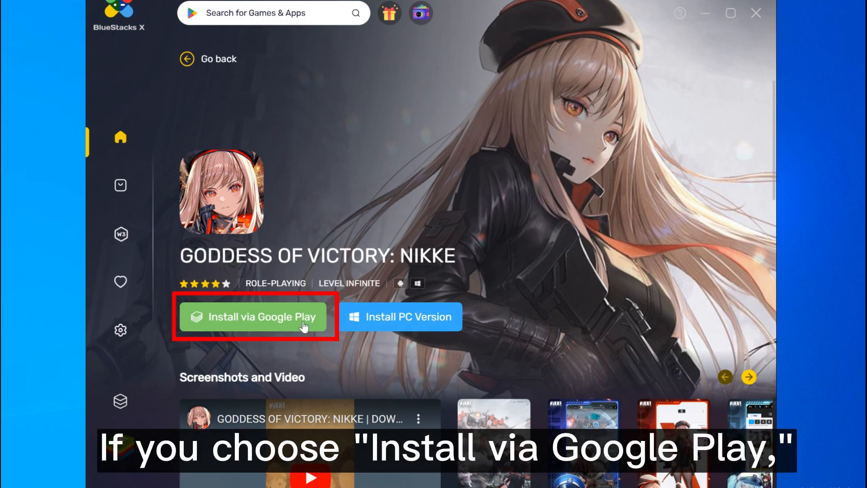
click(254, 316)
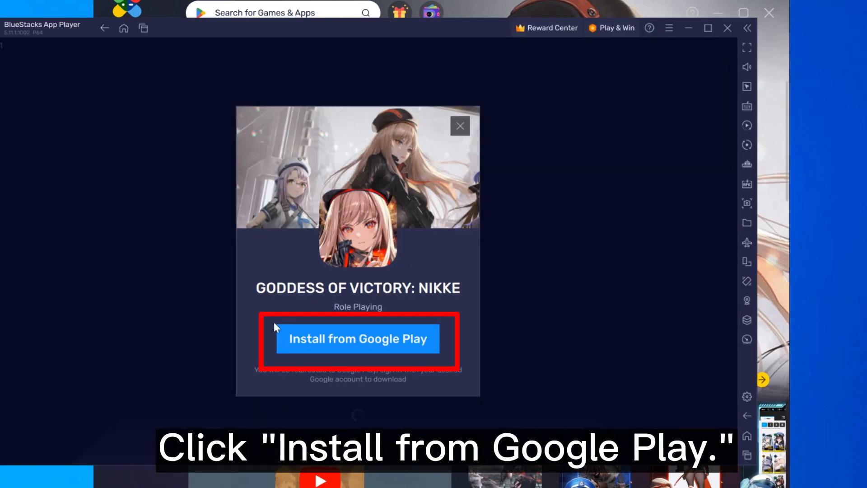
click(358, 339)
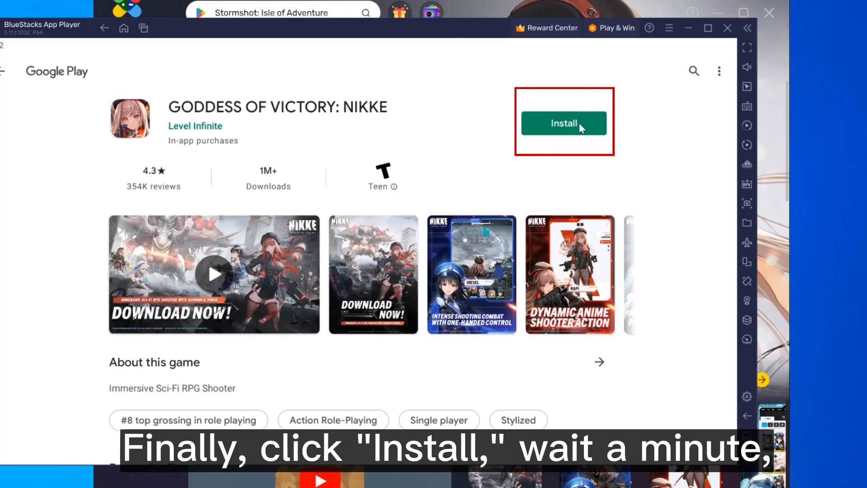
click(564, 123)
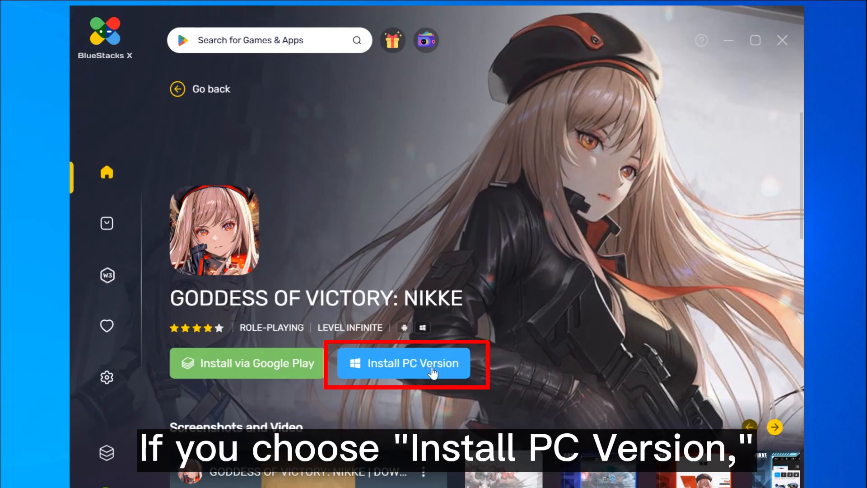
Download NIKKE's PC version installer via 'Download For Free' on the NIKKE site
click(405, 363)
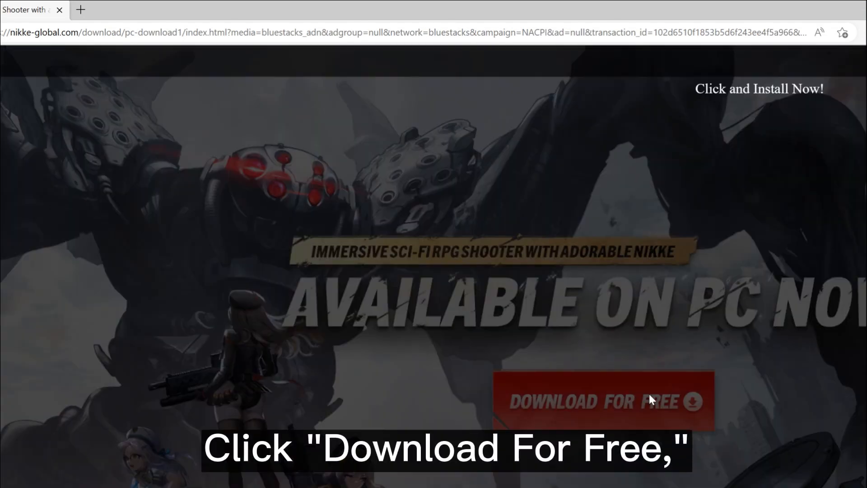
click(602, 400)
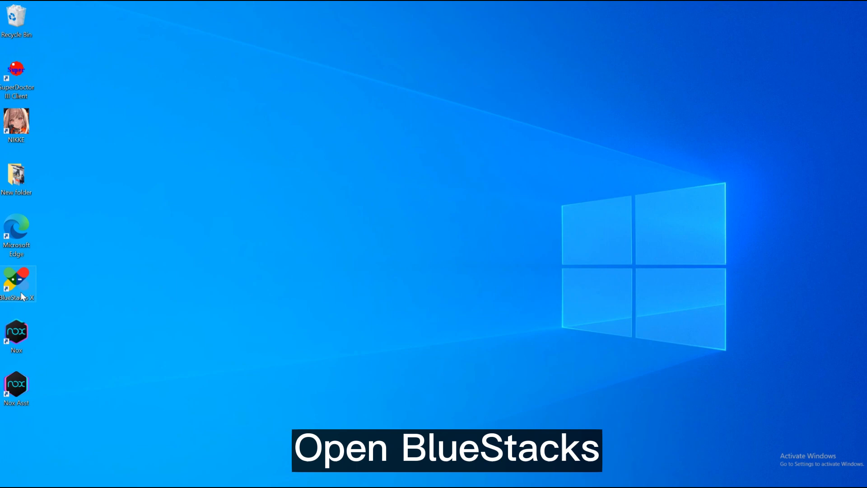
In Multi-instance Manager, clone the App Player with 4 cores, 4 GB memory, 1920x1080 landscape
double_click(16, 282)
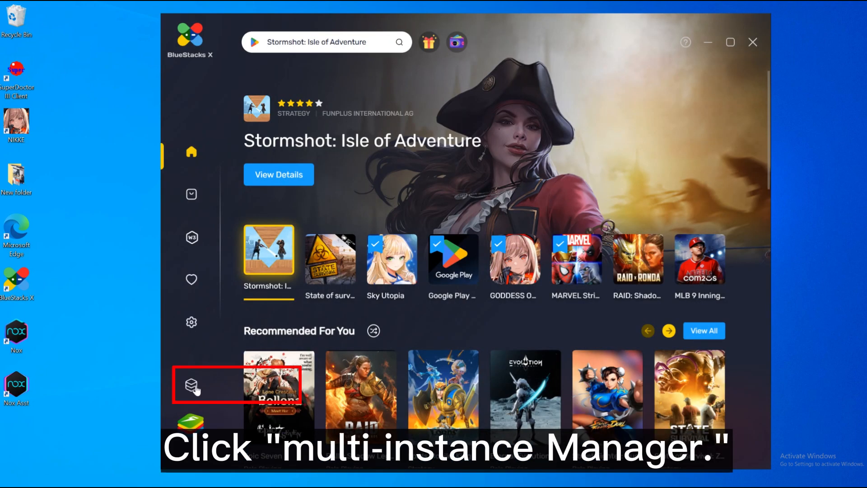
click(190, 385)
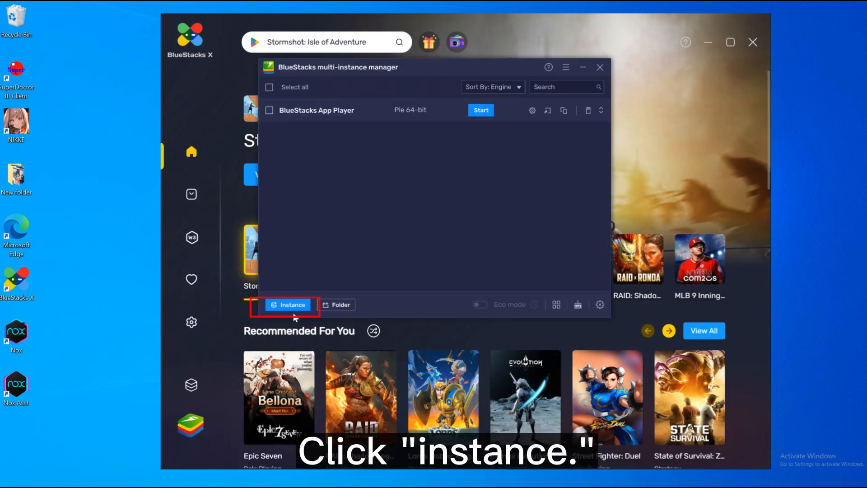
click(287, 304)
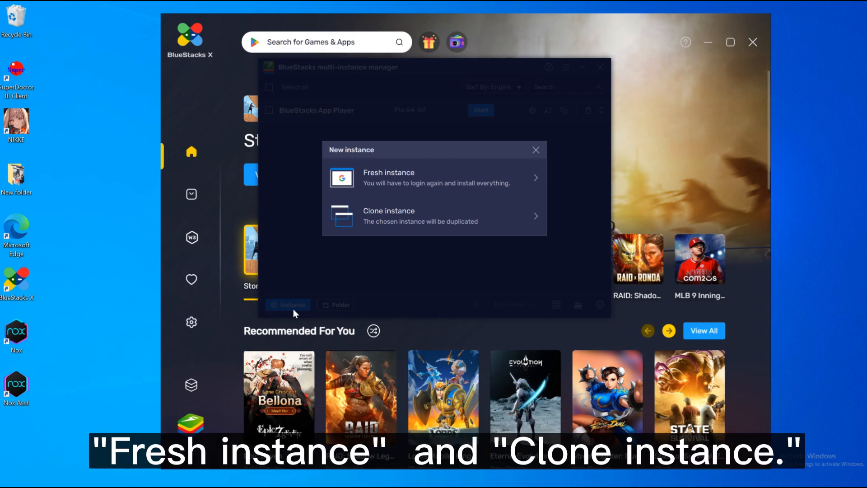
mouse_move(407, 226)
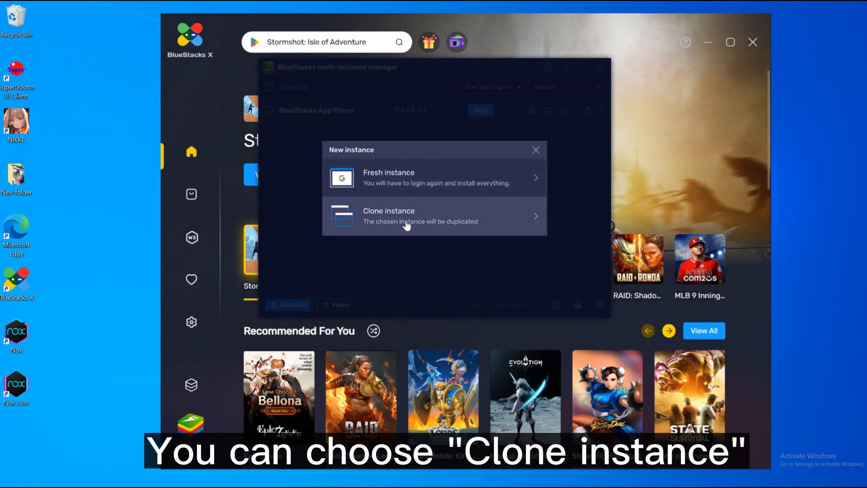
click(388, 216)
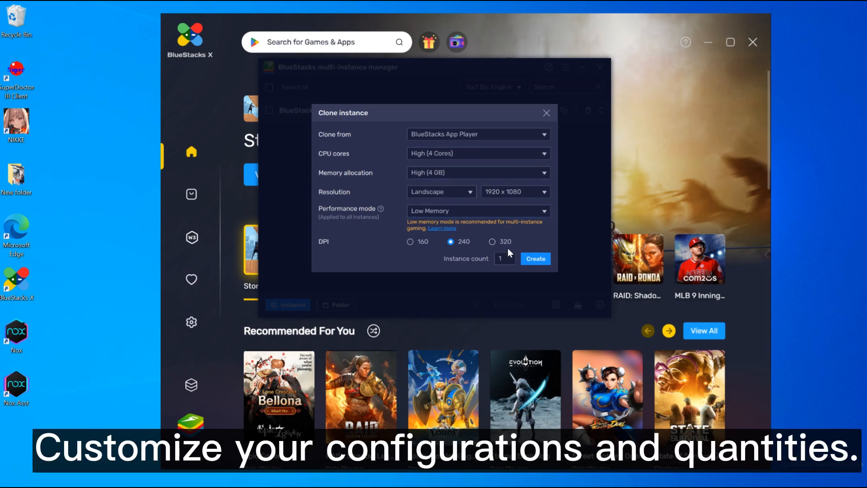
click(534, 258)
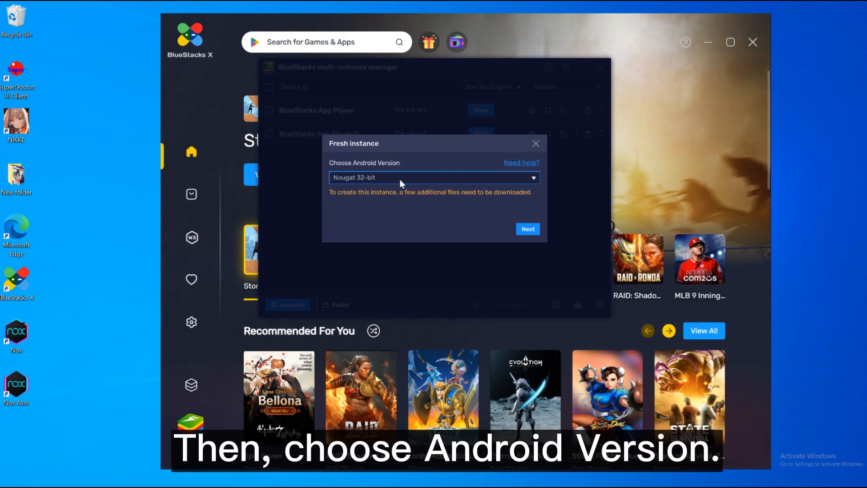
Create fresh Pie 64-bit instances, adding App Player 15 through 18 beside the original
click(527, 228)
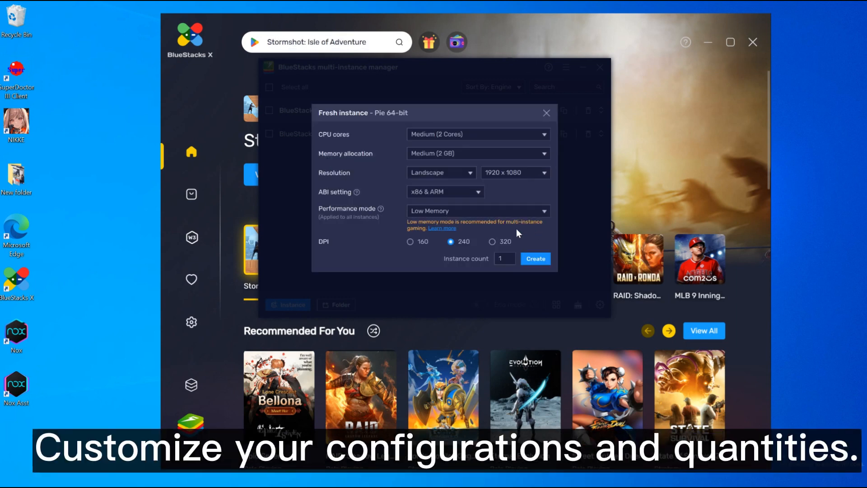
click(504, 258)
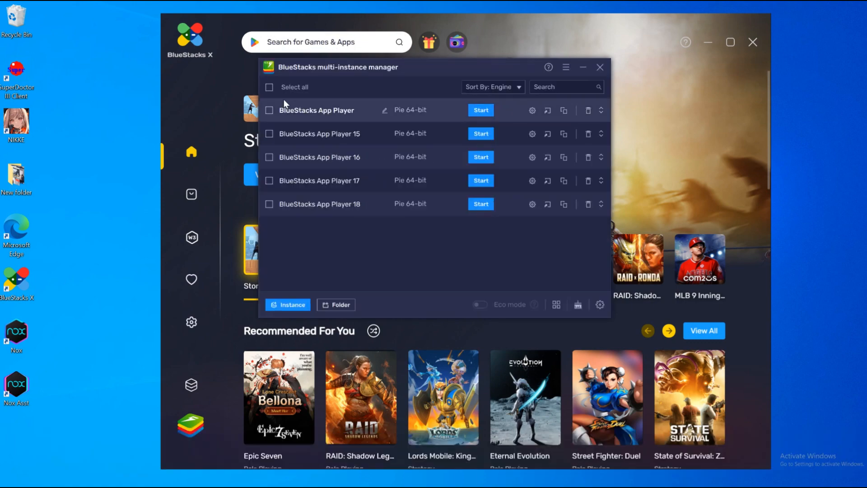
Start all five instances and use 'Arrange all' to tile their windows across the desktop
click(269, 87)
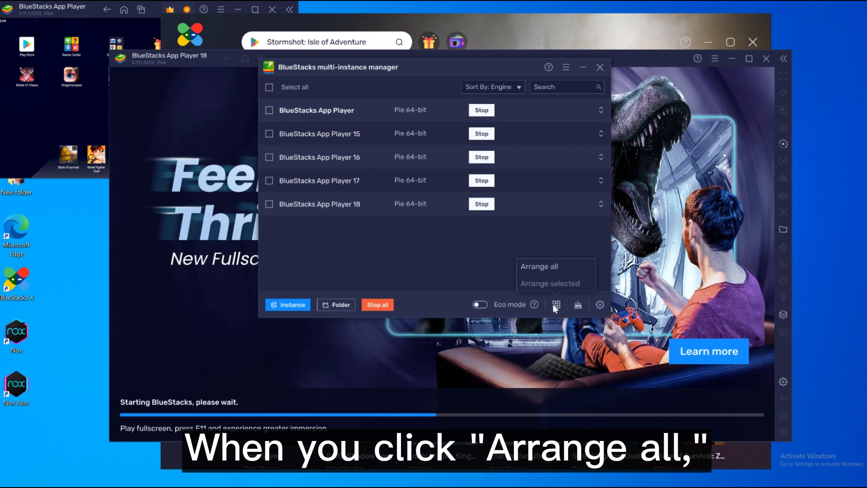
click(537, 266)
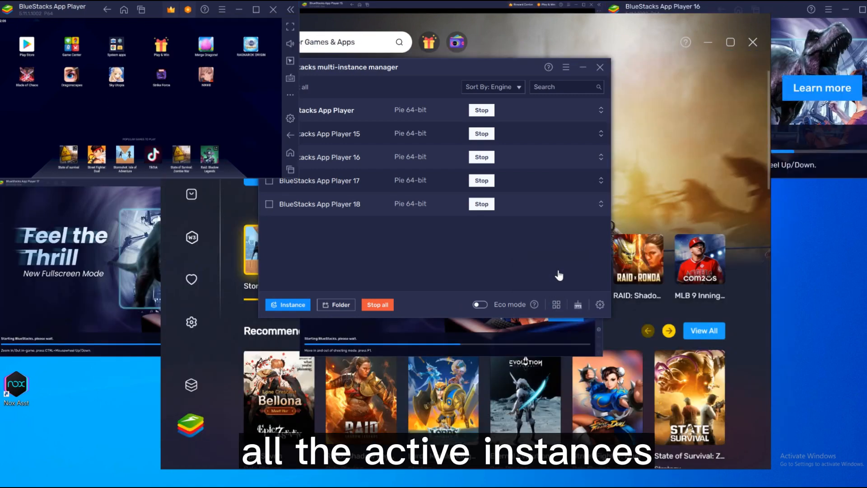